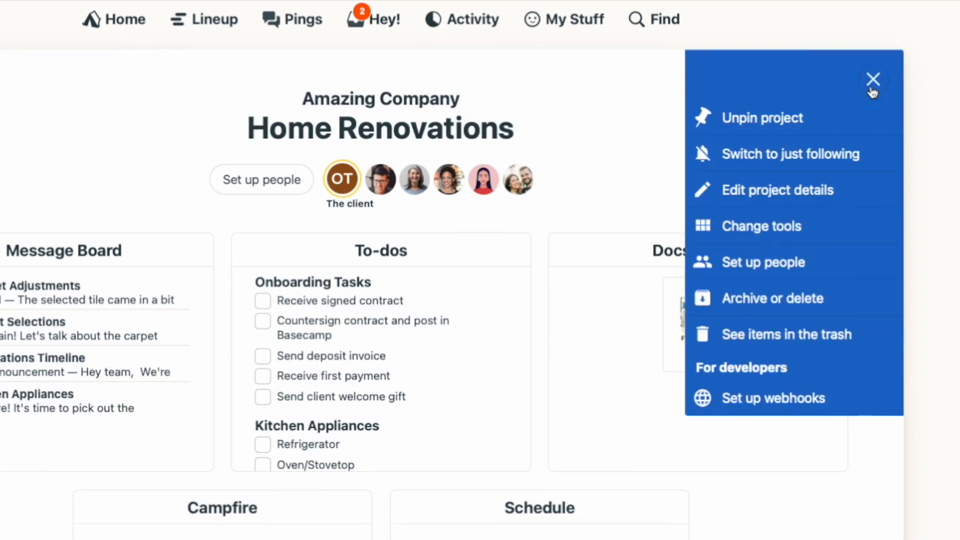
Reach the Set up tools page for the Home Renovations project via its ••• menu
click(762, 226)
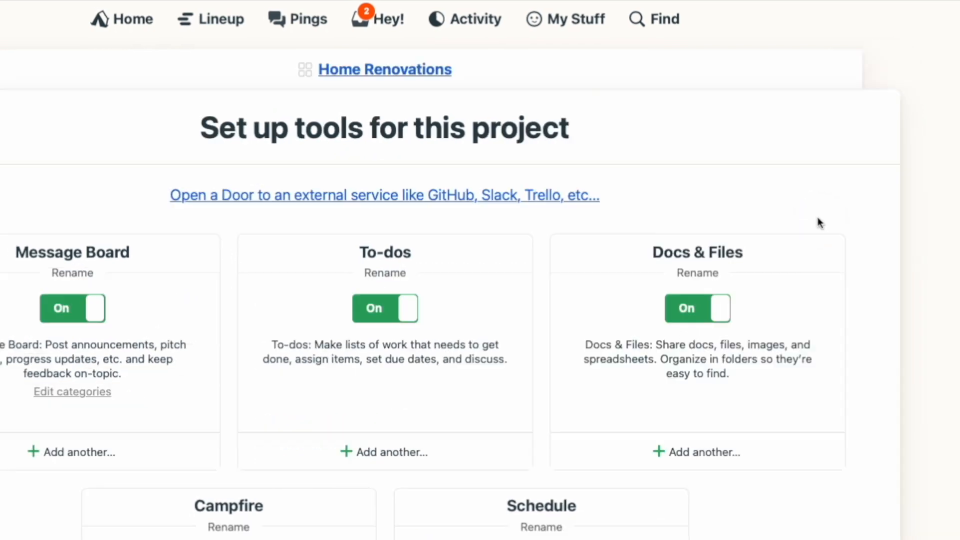
scroll(down, 3)
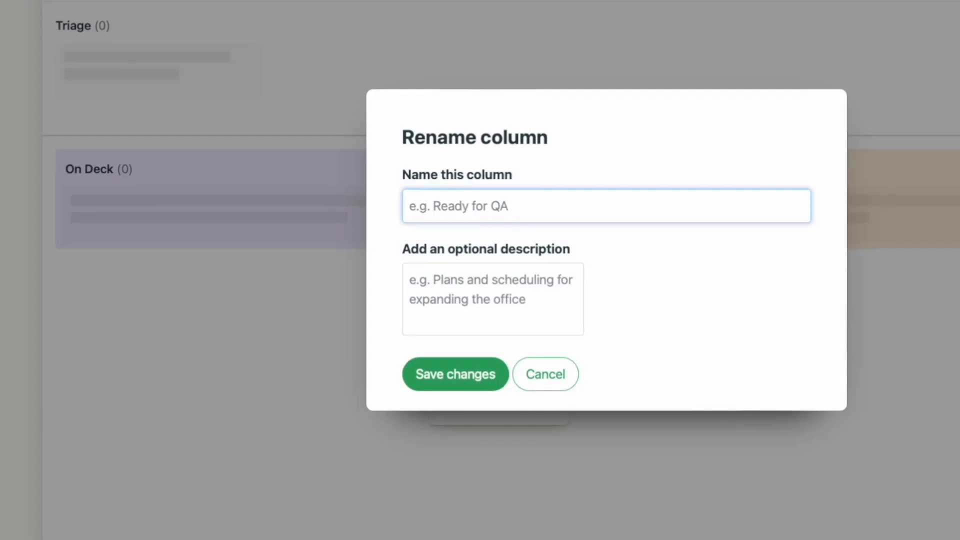
Rename a column to In progress and add a yellow Awaiting Feedback column
click(544, 374)
text(Awaiting)
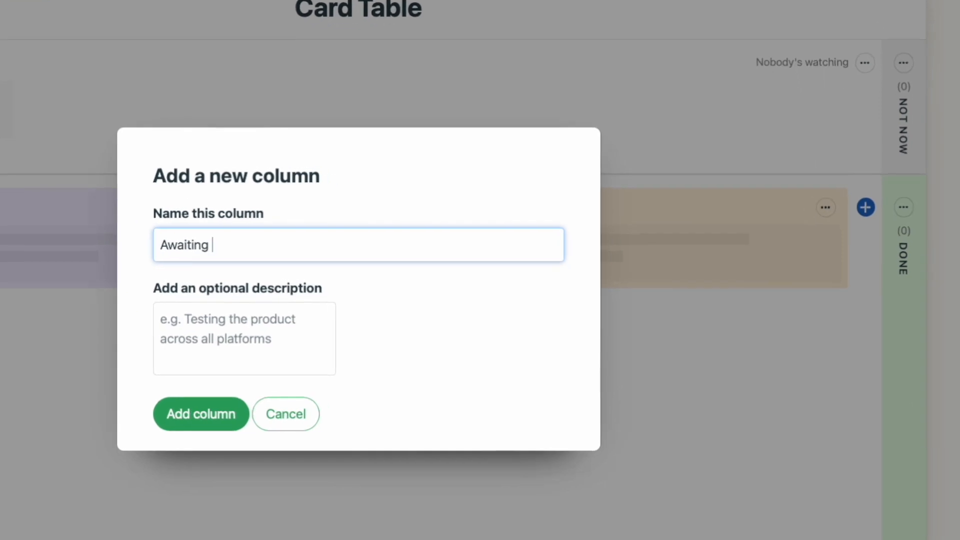
click(200, 414)
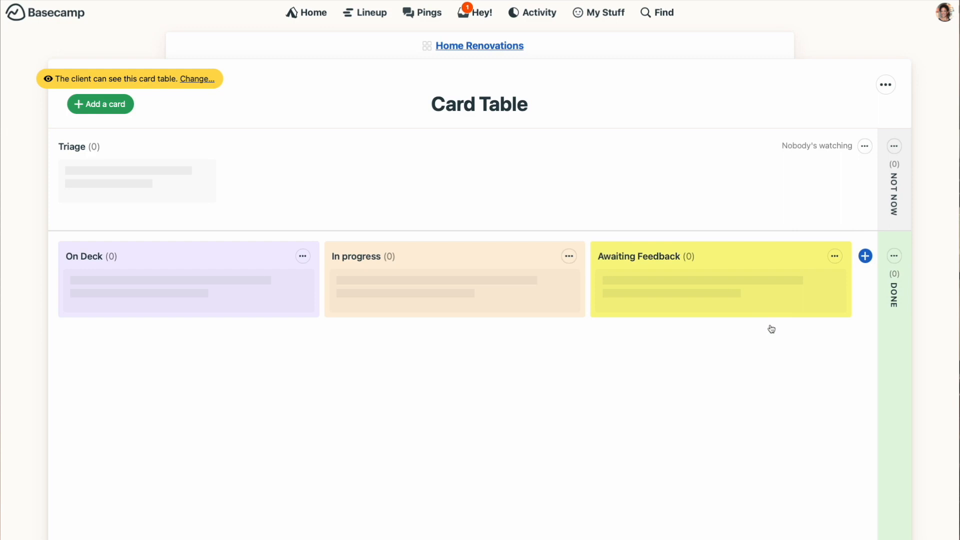
Create a Triage card titled Determine renovation budget assigned to the suggested teammate
click(100, 104)
text(Determine)
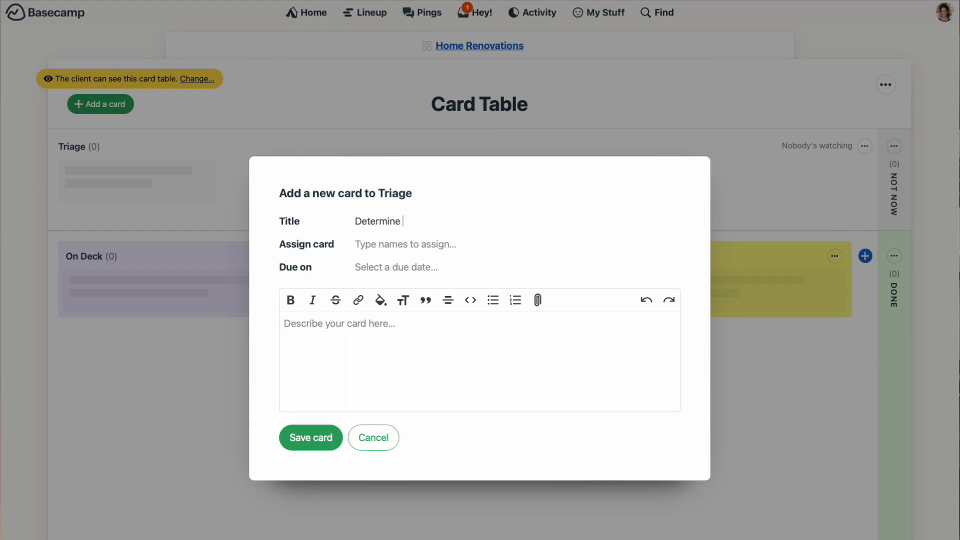
text(renovation budget)
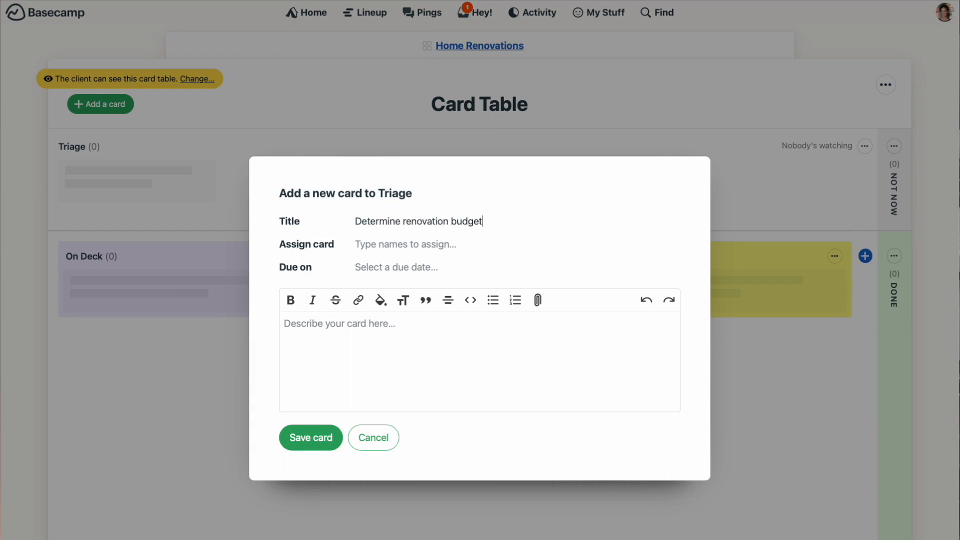
text(j)
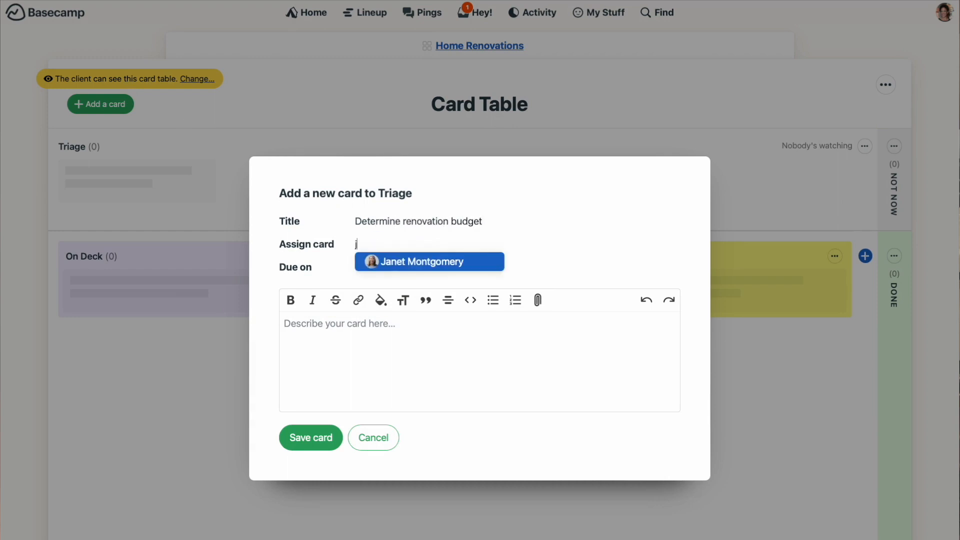
click(429, 261)
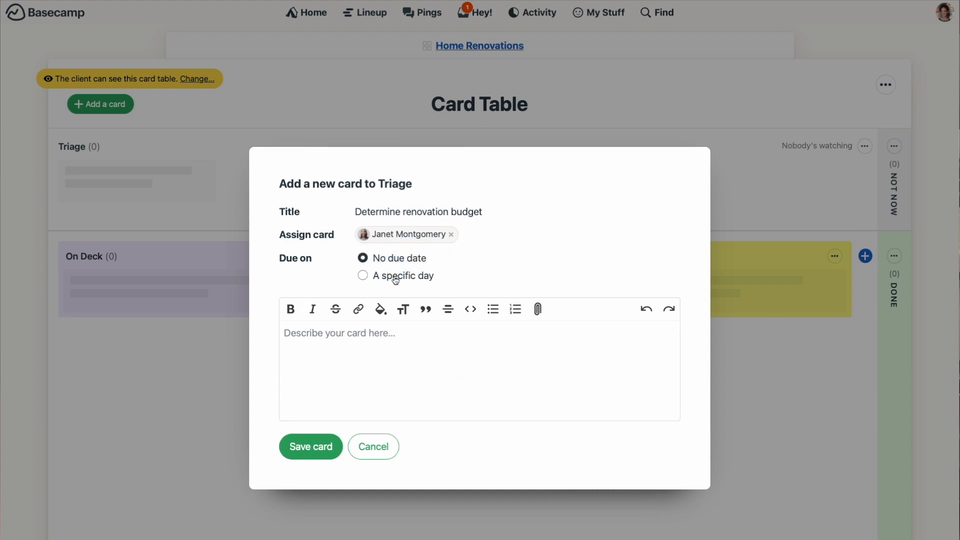
Give the card a Dec 30, 2022 due date, attach the Renovation Budget spreadsheet and save it
click(362, 276)
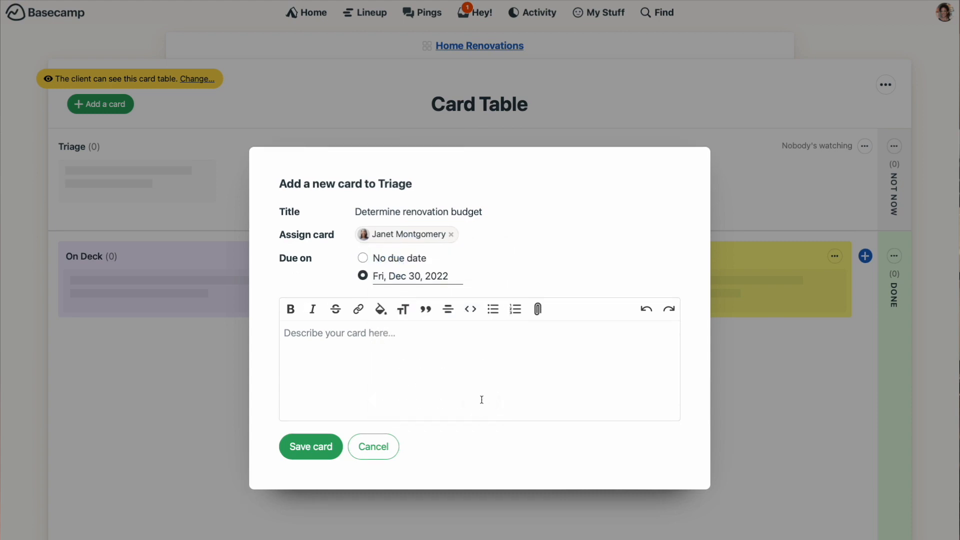
click(537, 309)
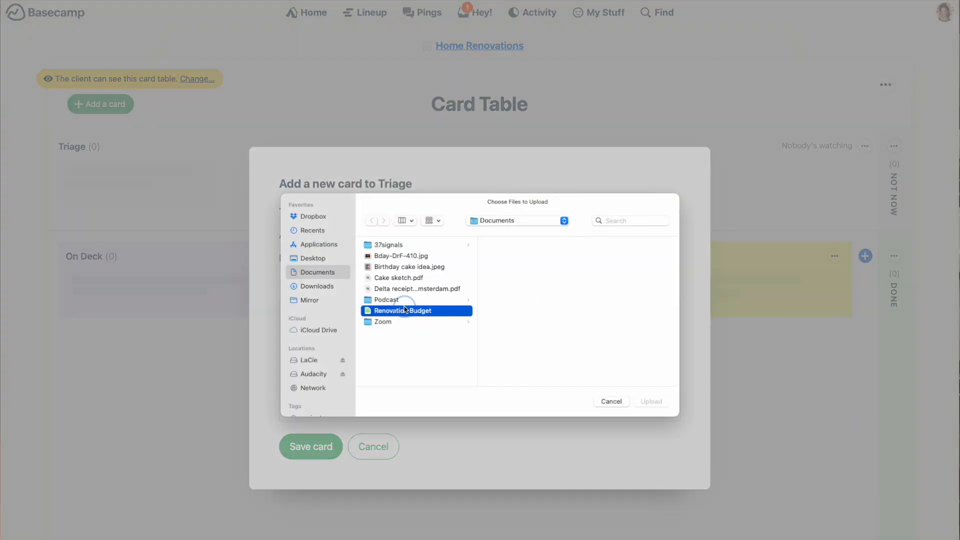
click(650, 401)
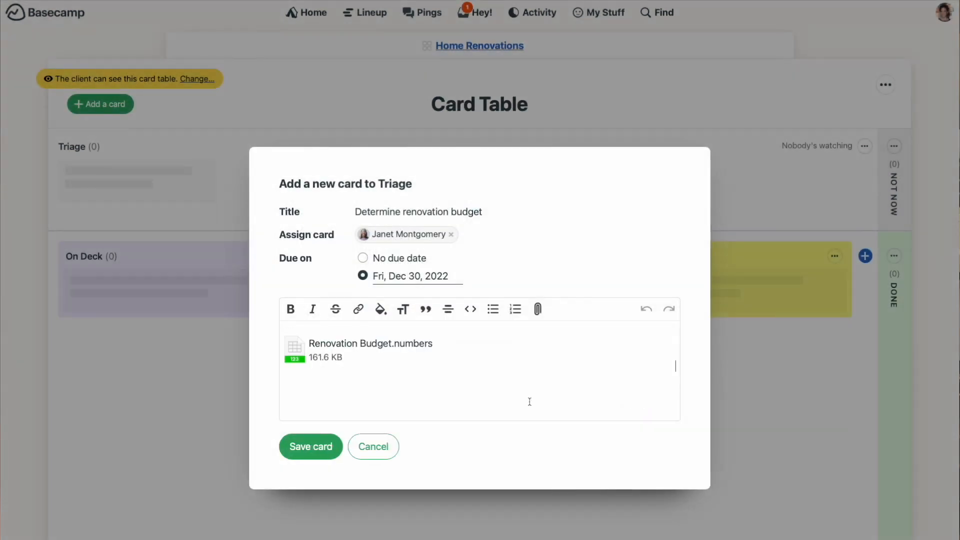
click(310, 446)
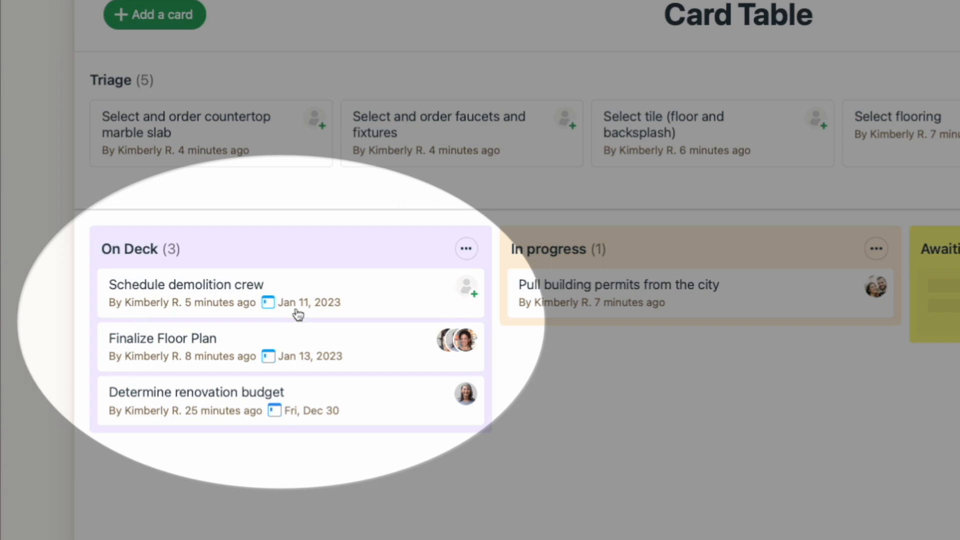
mouse_move(406, 300)
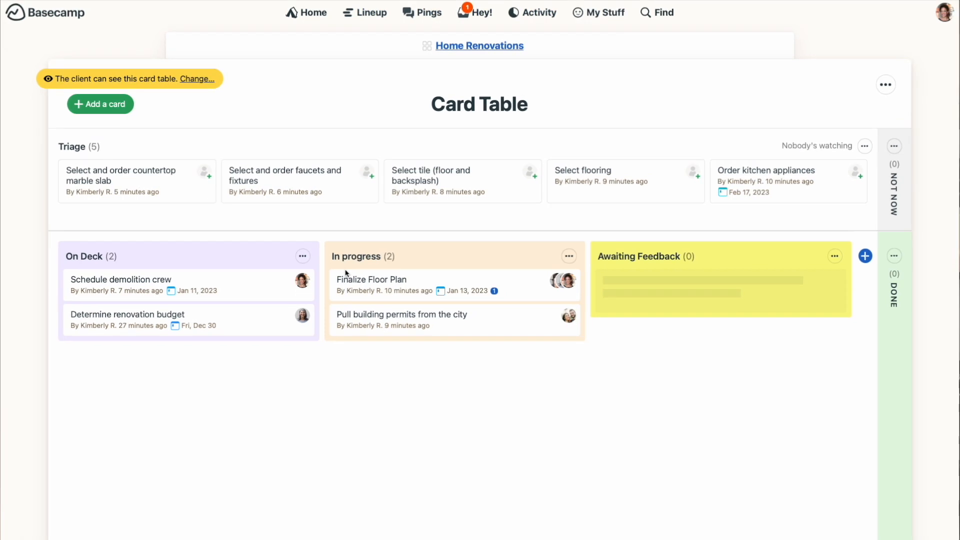
Comment on the Finalize Floor Plan card telling Janet the client approved the floor plan
click(371, 279)
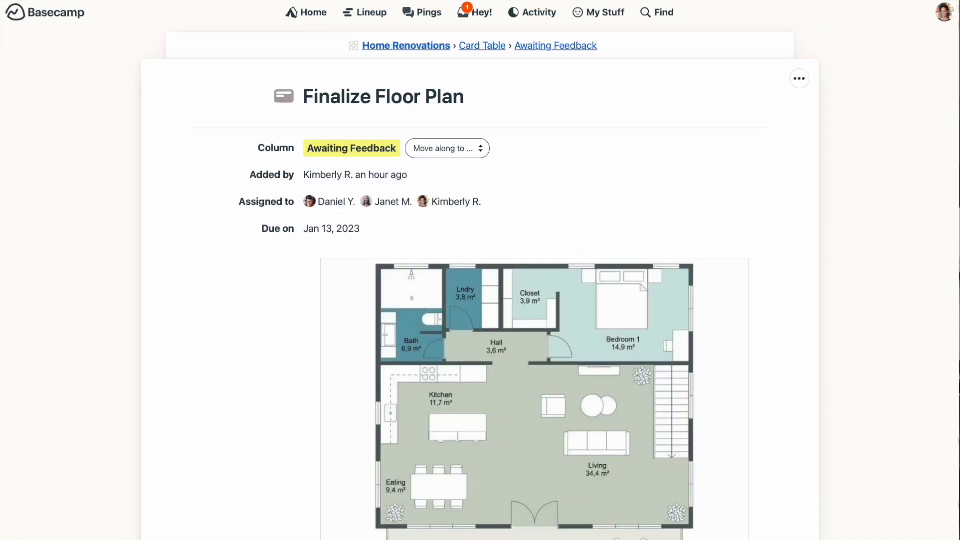
scroll(down, 3)
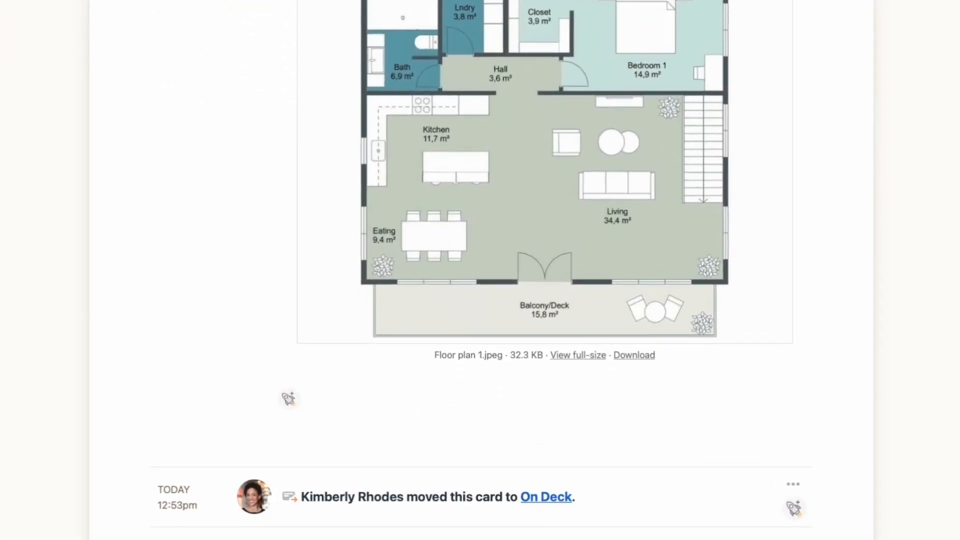
scroll(down, 3)
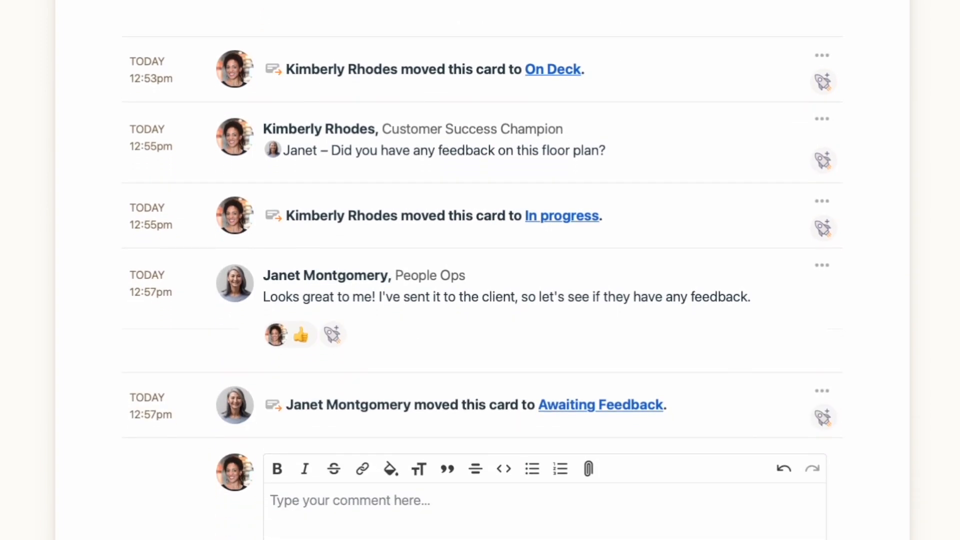
scroll(down, 3)
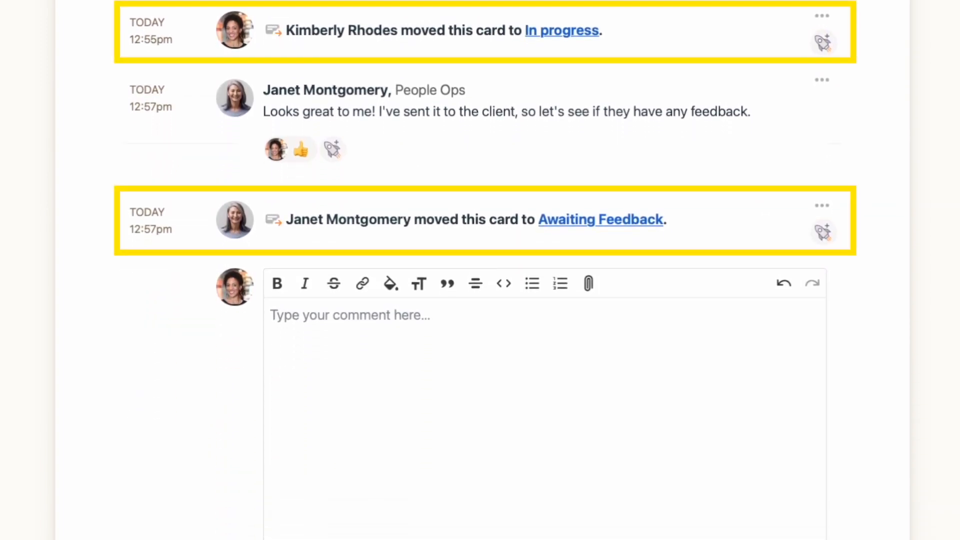
text(Janet)
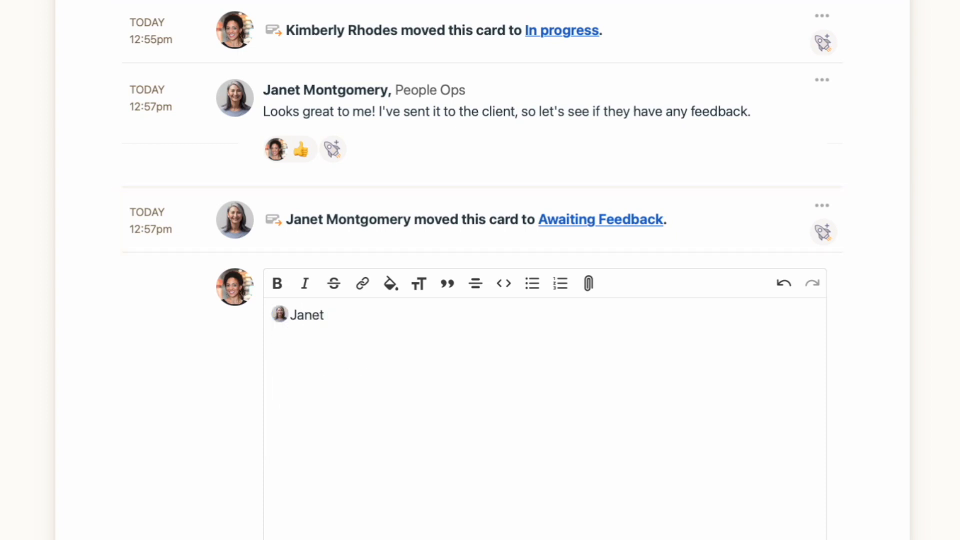
text(- I heard back from the clie)
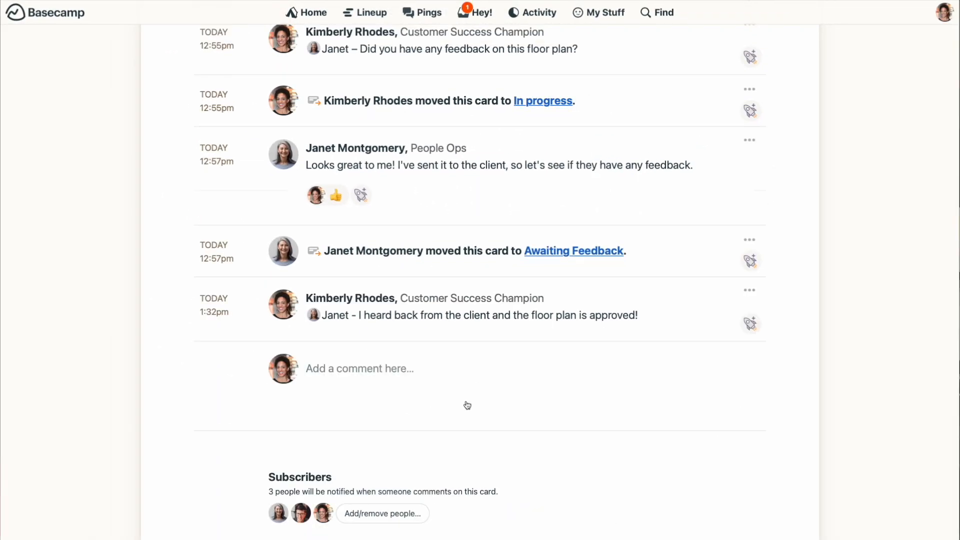
Move the Finalize Floor Plan card along to the Done column
click(447, 148)
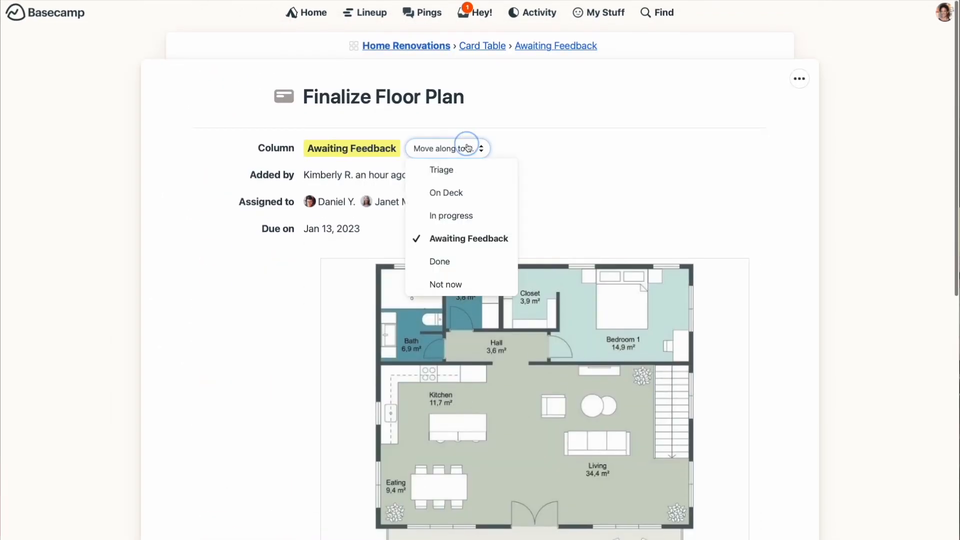
click(439, 261)
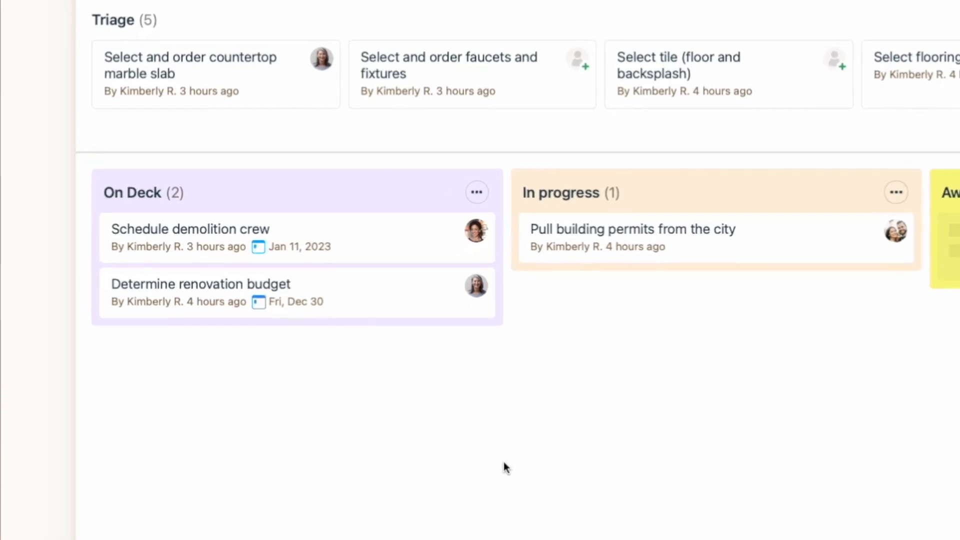
Watch the In progress, Awaiting Feedback and Triage columns for new cards
click(477, 192)
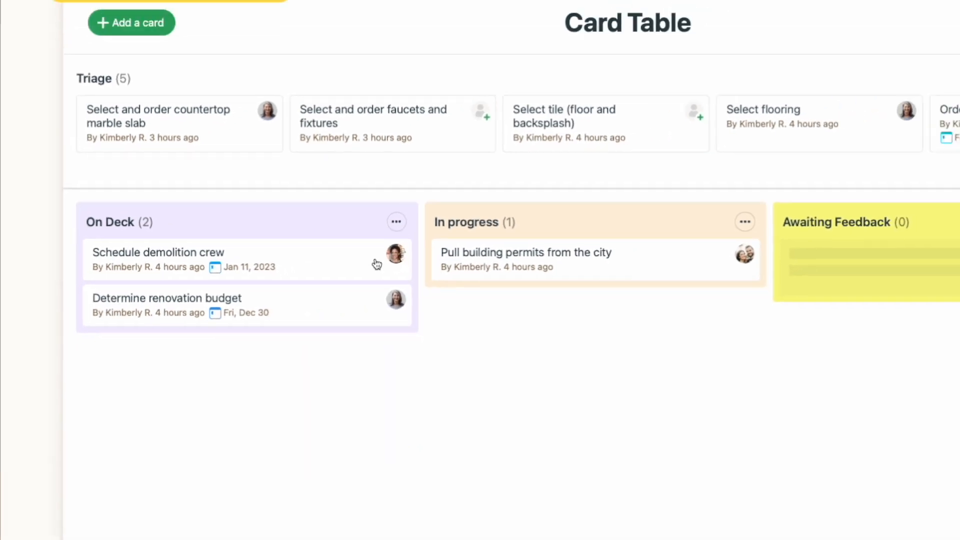
click(568, 255)
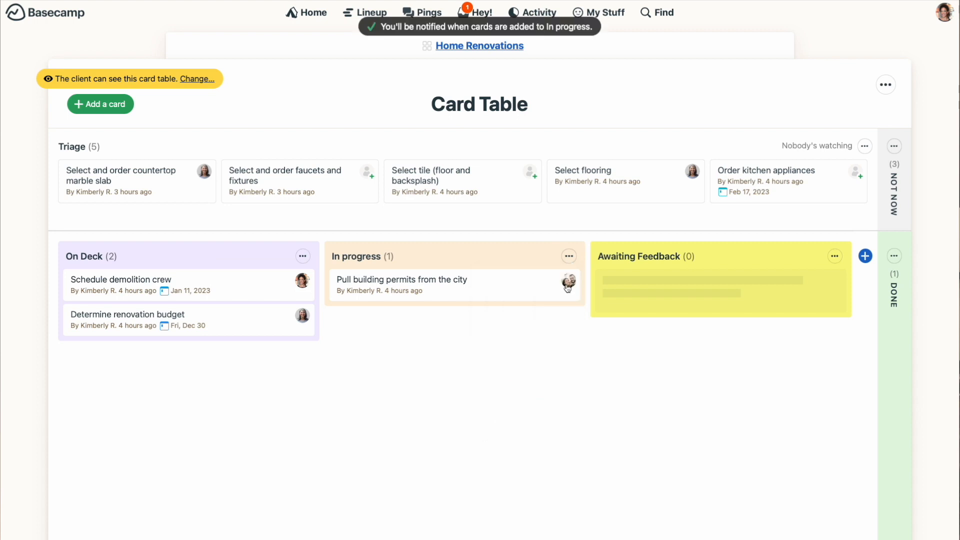
click(834, 256)
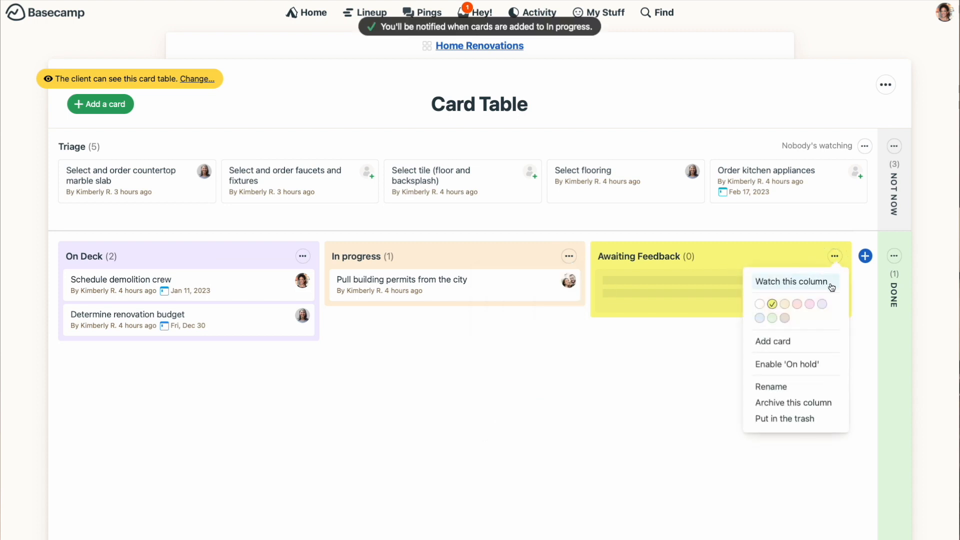
click(792, 282)
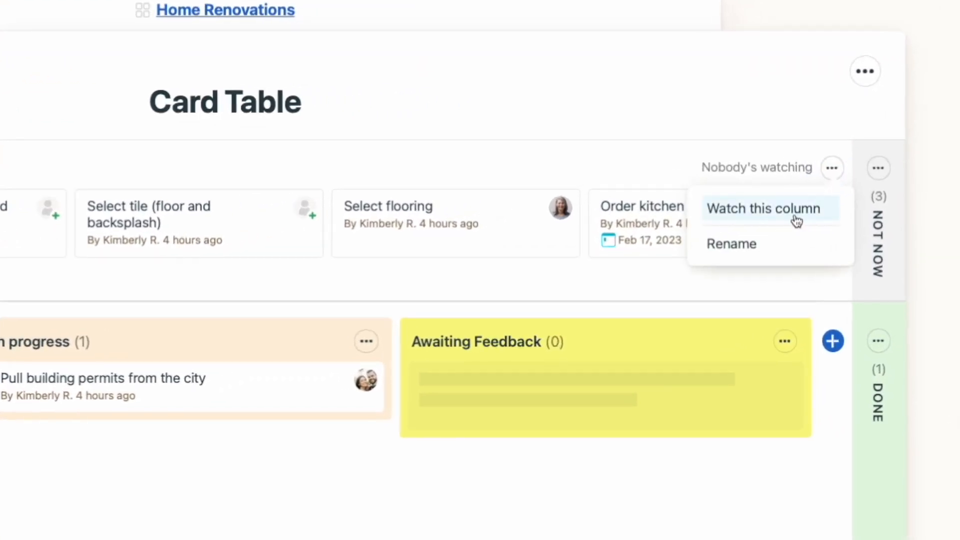
click(768, 208)
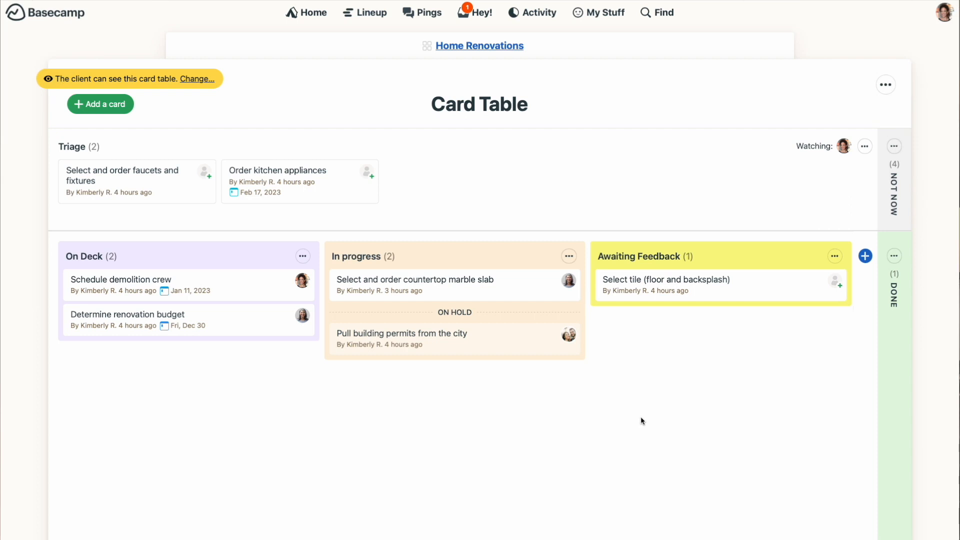
Enable the On hold section in Awaiting Feedback, then go to the project page
click(834, 256)
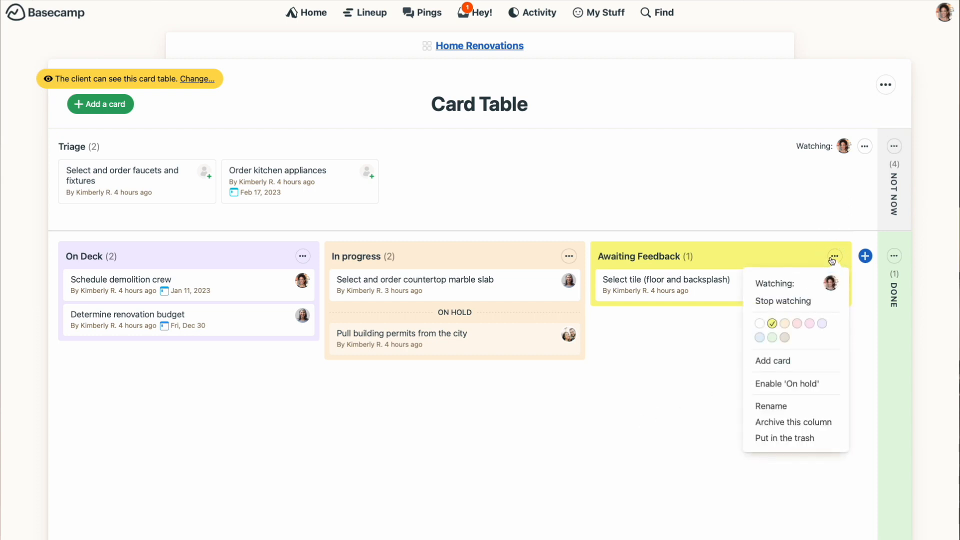
click(787, 384)
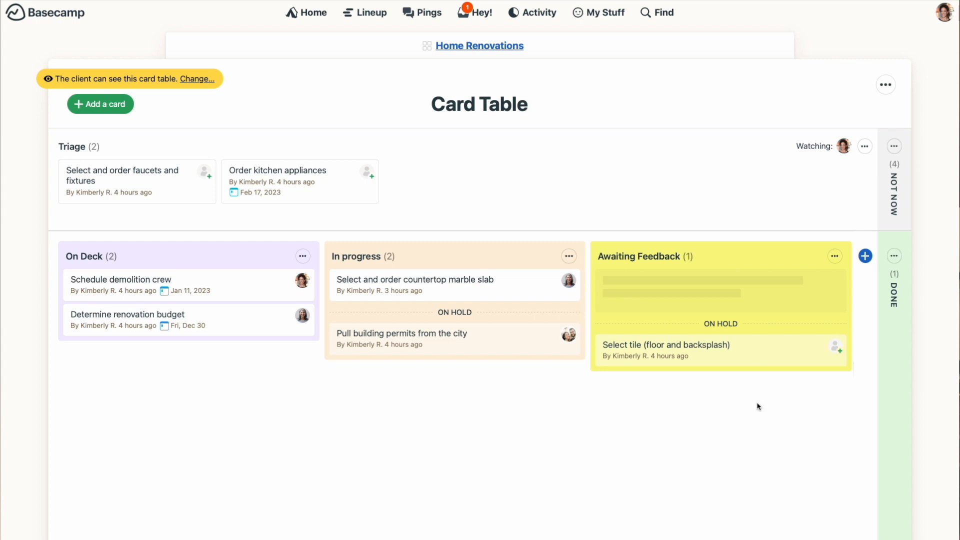
click(480, 45)
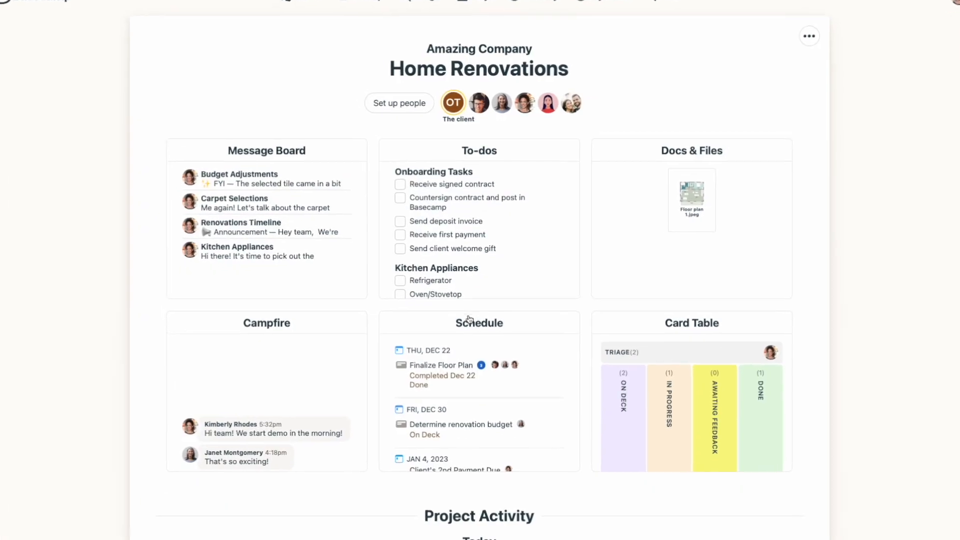
View Finalize Floor Plan on the project Schedule, open it, and return to the card table
click(479, 323)
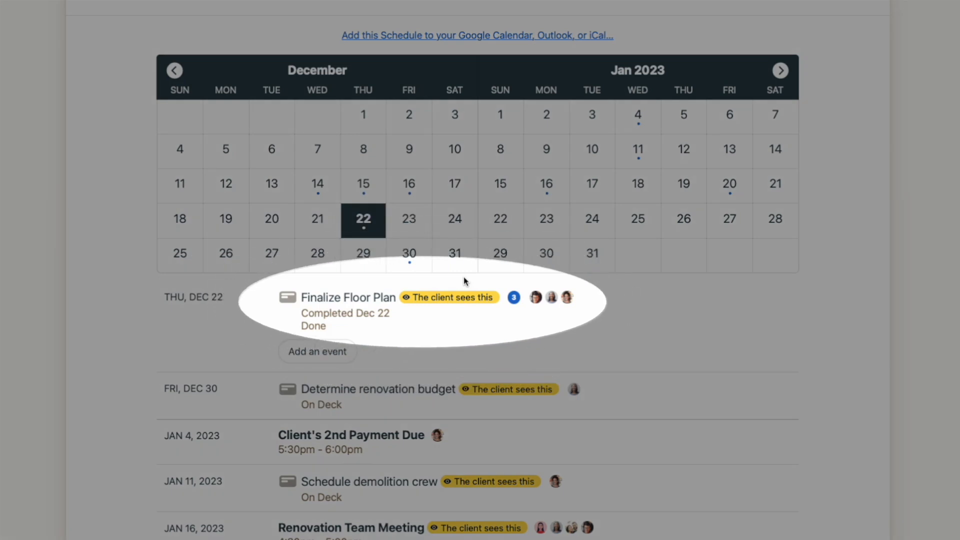
click(348, 297)
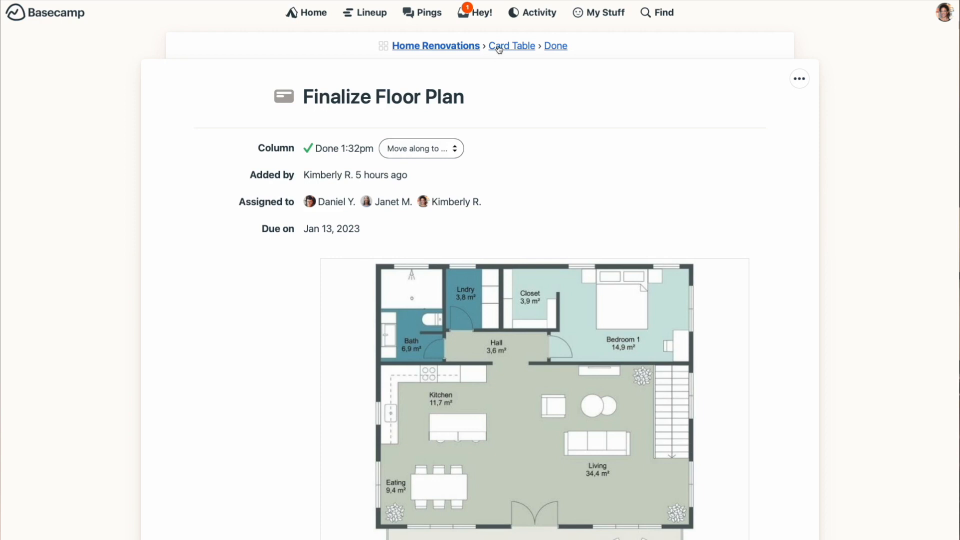
click(511, 45)
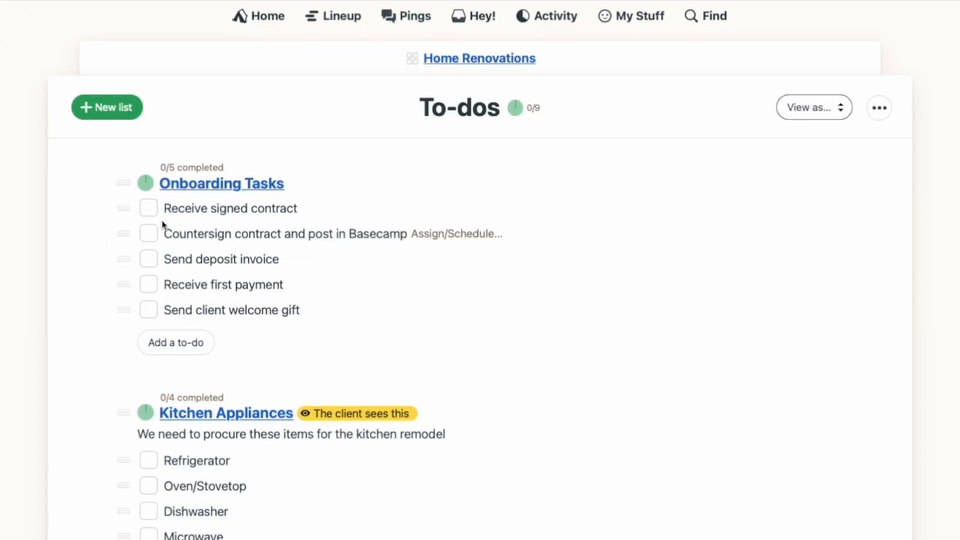
Show the Home Renovations To-dos with its Onboarding Tasks and Kitchen Appliances lists
click(148, 208)
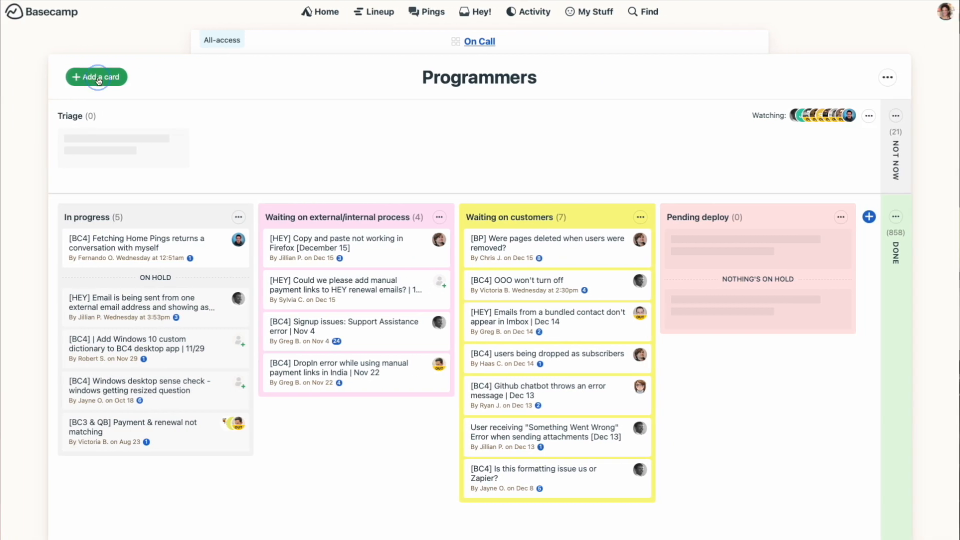
Start a Triage card titled [BC4] Customer's logo not showing on the Programmers table
click(96, 77)
text([BC4] Customer's logo not showing)
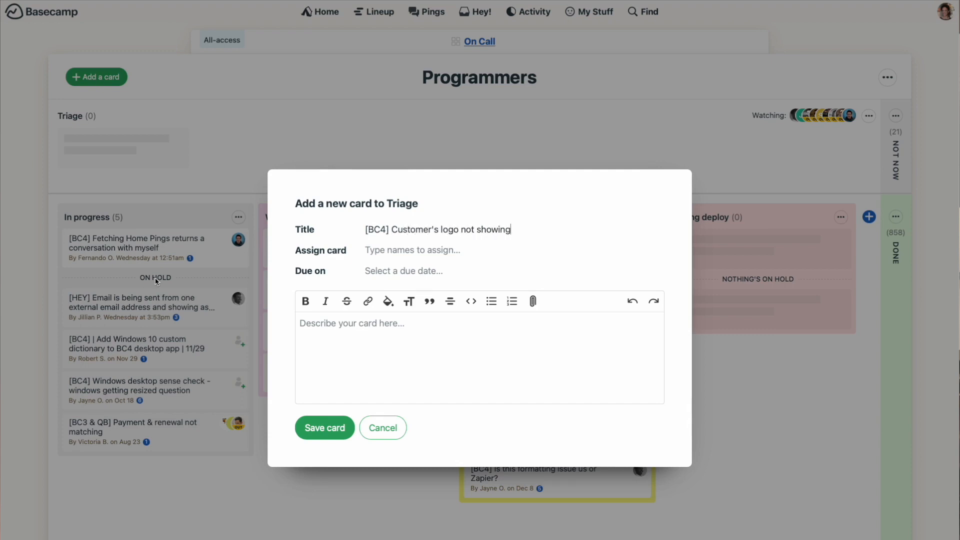
click(382, 427)
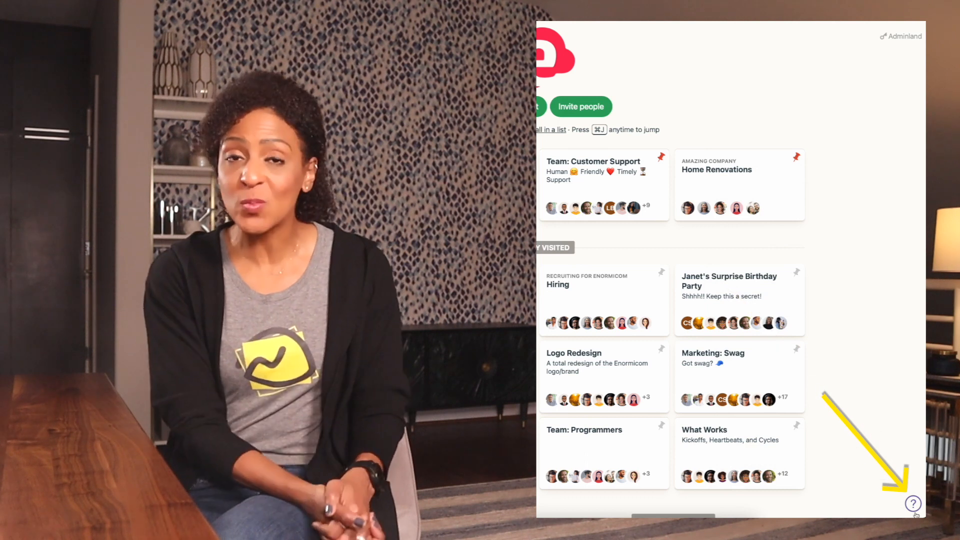
Show the help panel with Guides and Contact Support options
click(913, 504)
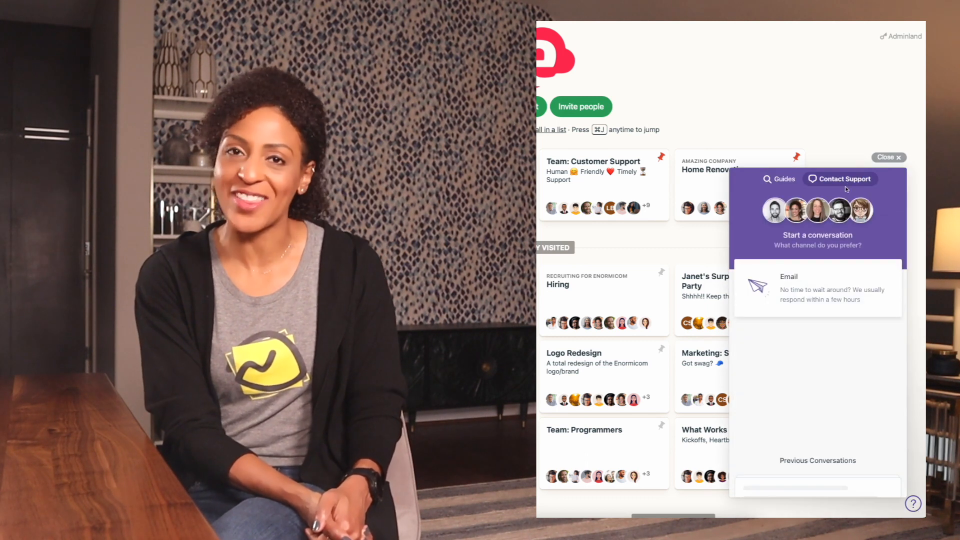